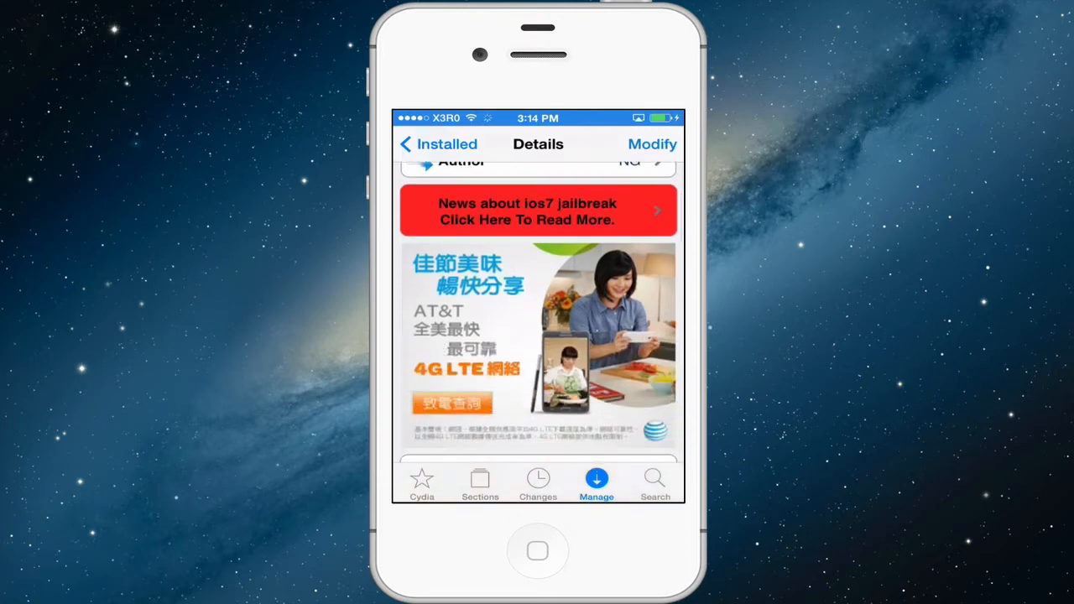
Scroll through the DockShift package description on its Cydia Details page.
scroll("down", 3)
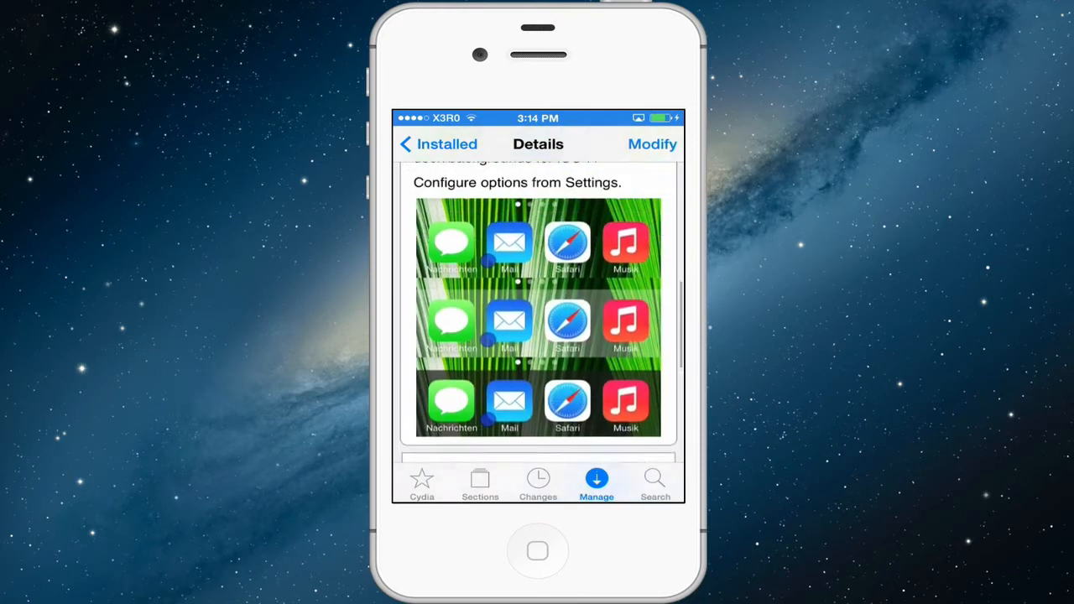
scroll("down", 3)
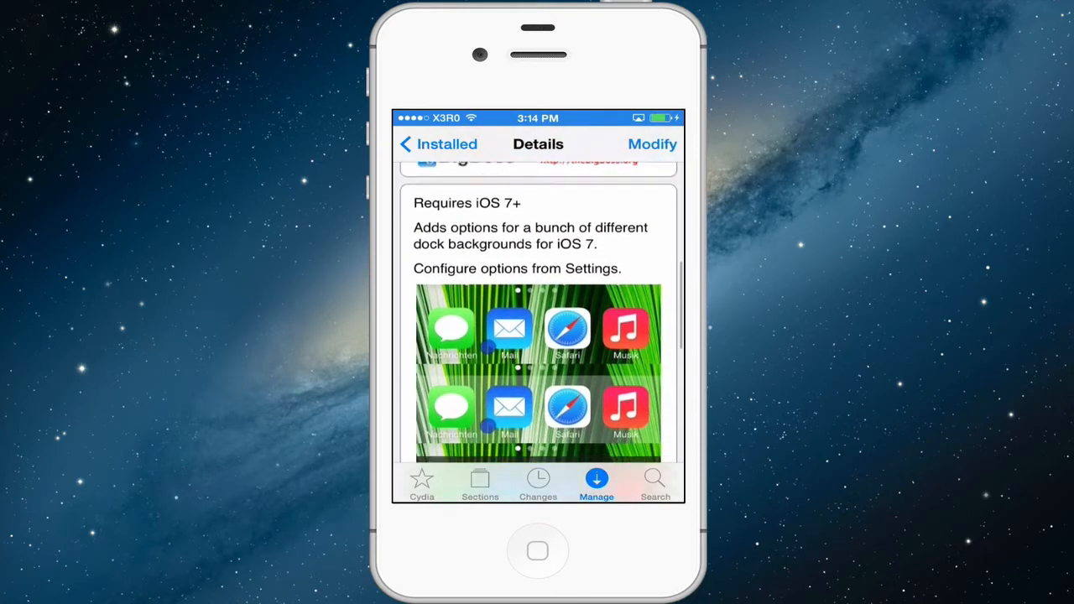
scroll("down", 3)
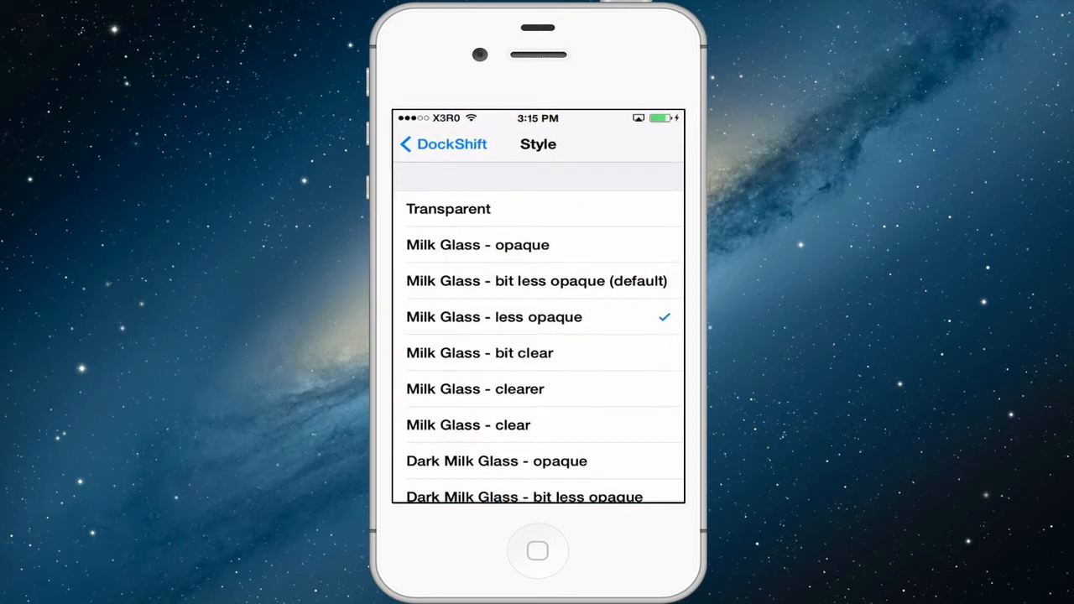
Pick Milk Glass - bit less opaque (default), then Milk Glass - opaque as the dock style.
left_click(536, 280)
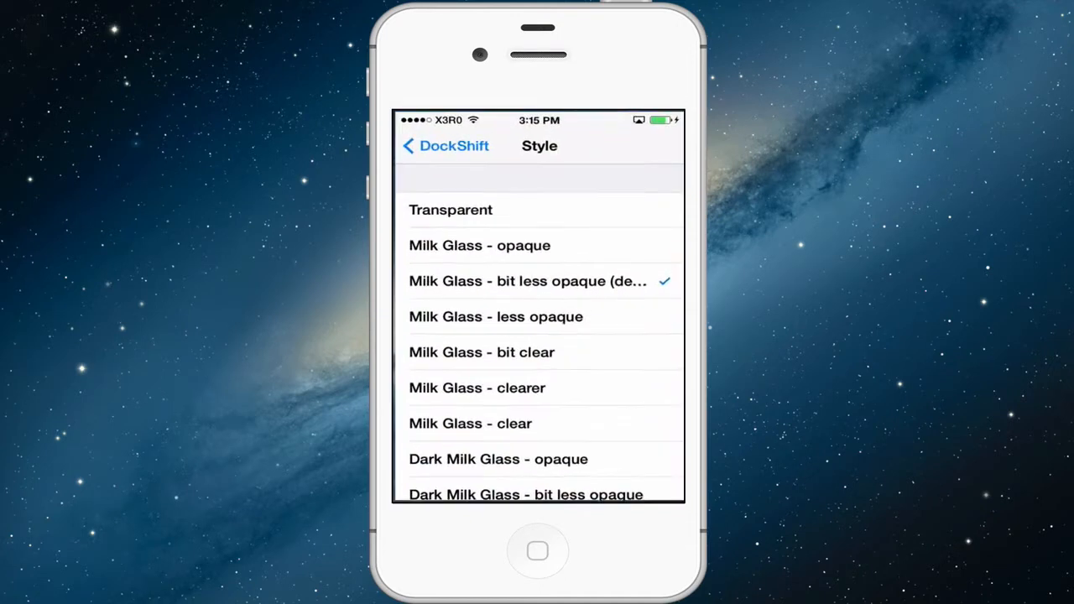
left_click(450, 210)
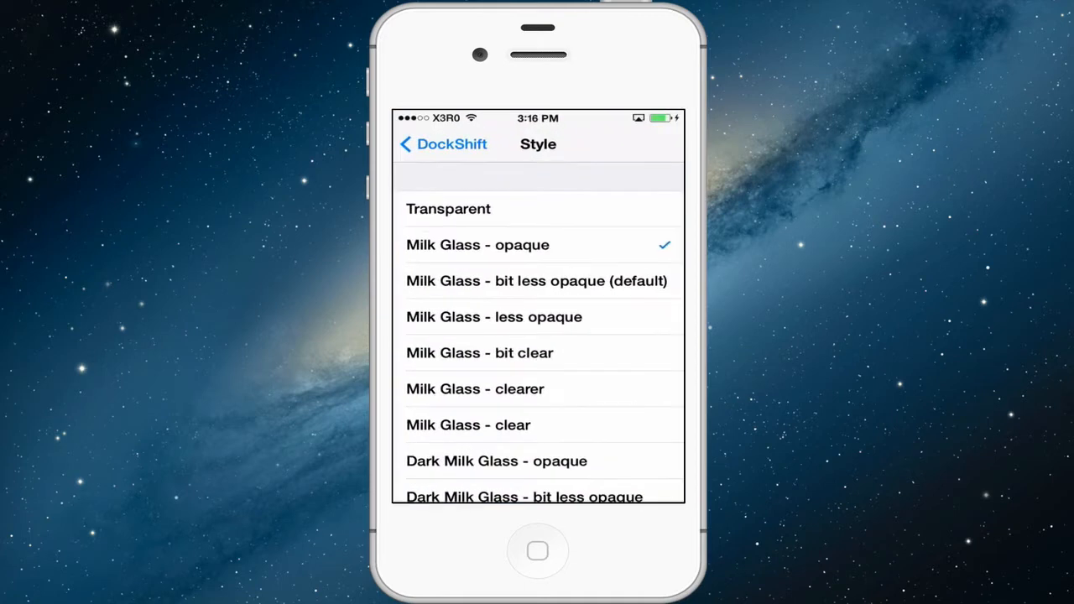
Try Milk Glass - less opaque, then select Milk Glass - clear in the Style list.
left_click(493, 317)
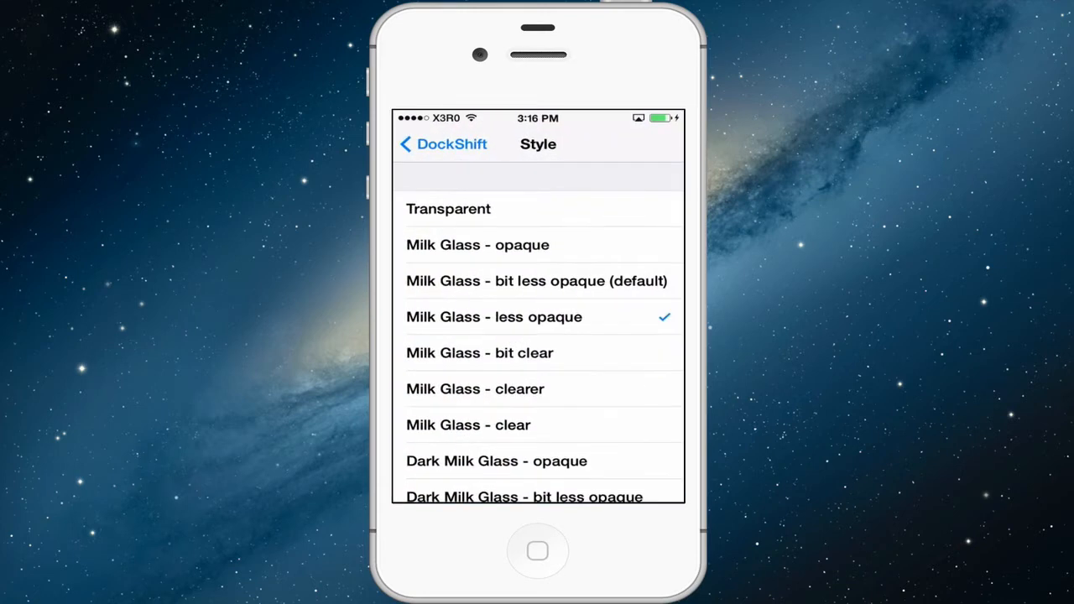
left_click(479, 353)
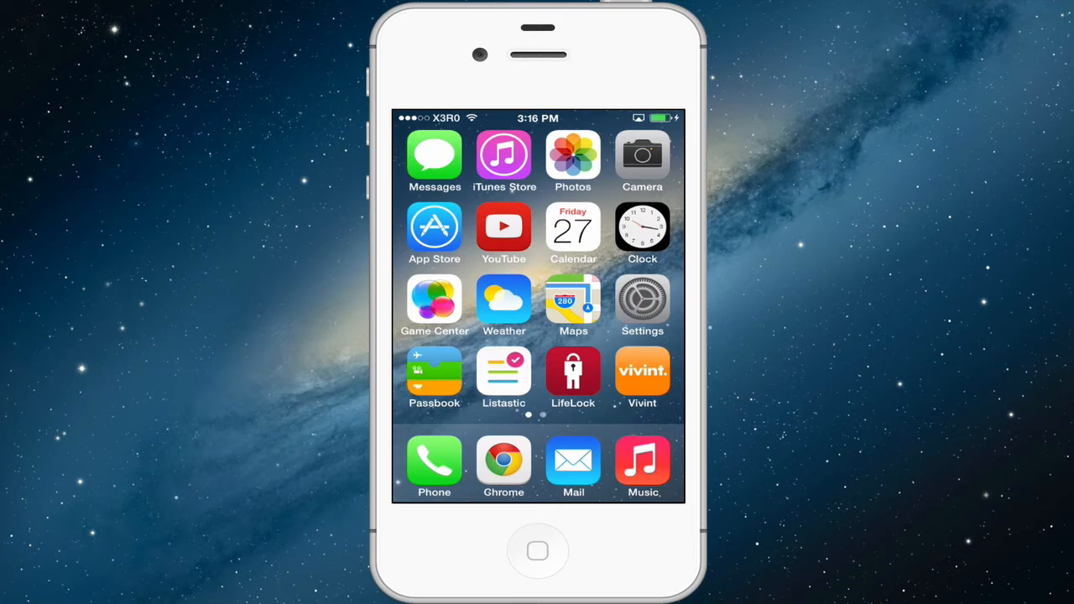
mouse_move(636, 220)
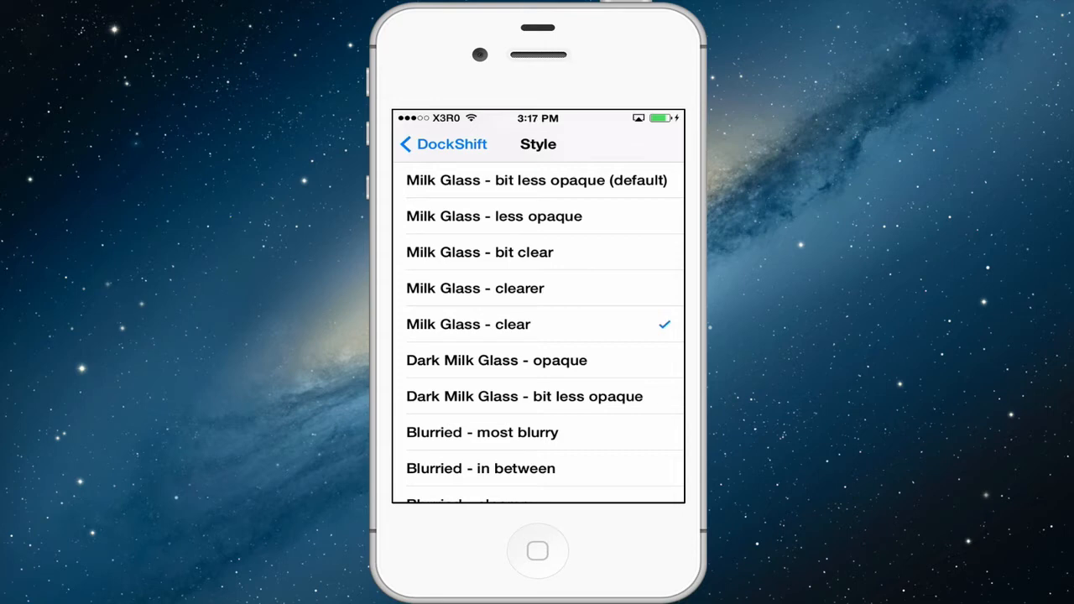
Select another dock style further down the DockShift Style list.
left_click(496, 360)
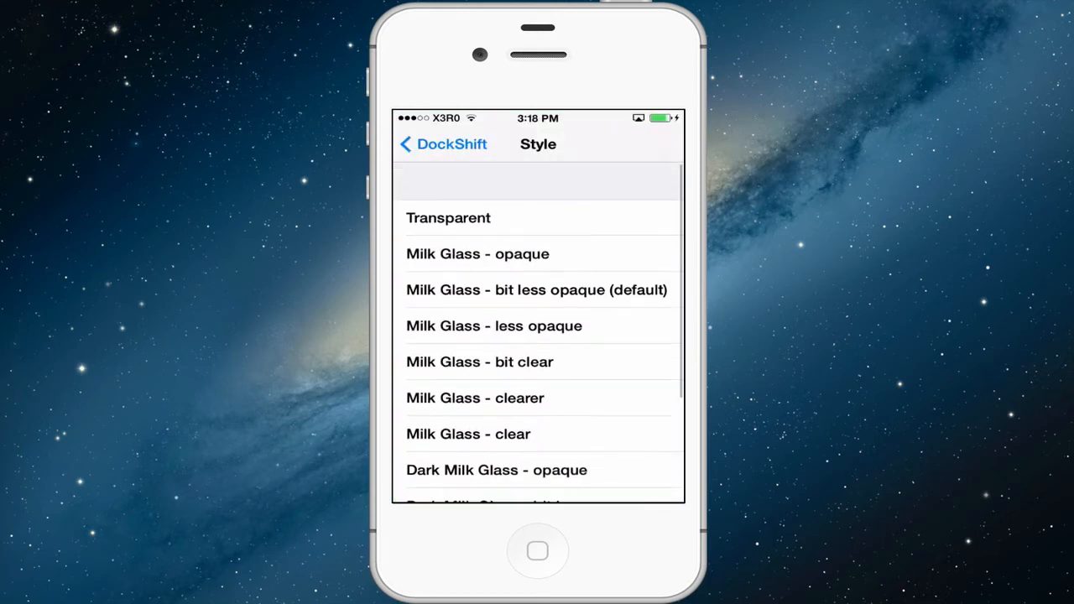
Try Milk Glass - bit clear, settle on Milk Glass - less opaque, and return home.
left_click(479, 361)
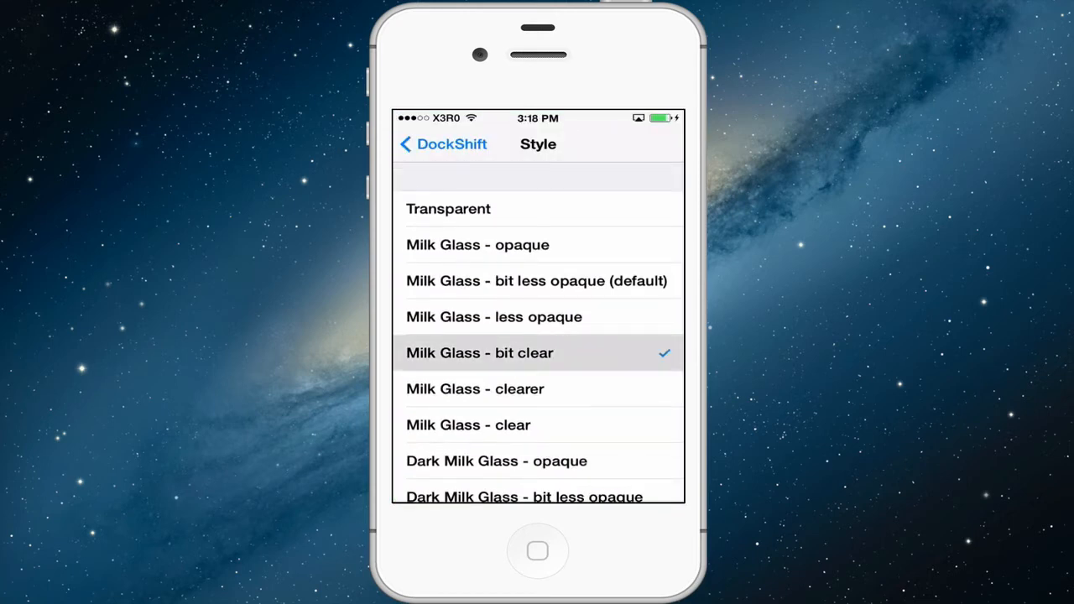
left_click(494, 317)
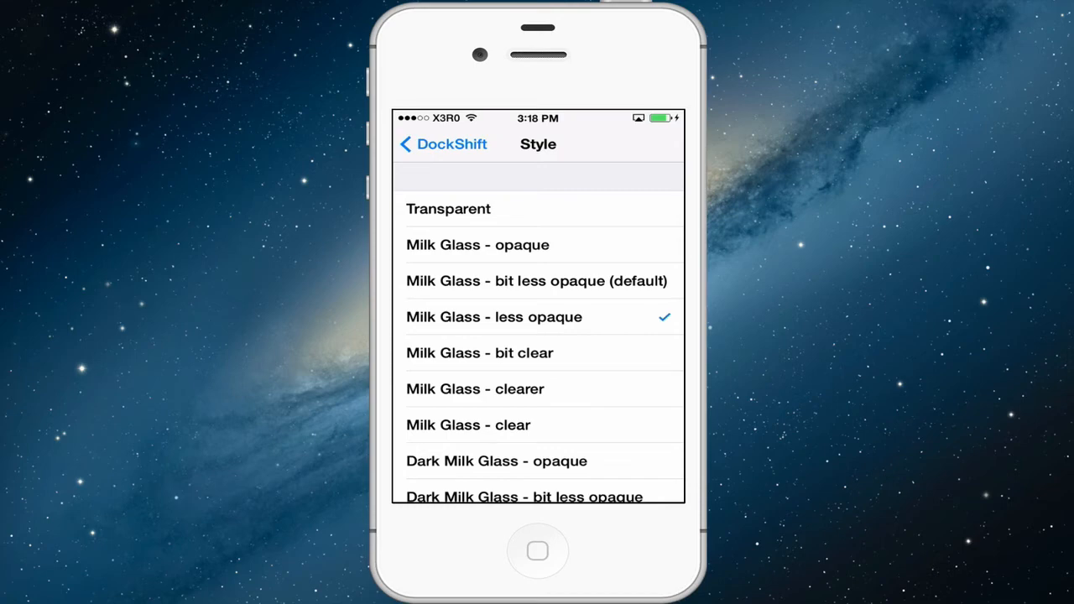
left_click(537, 550)
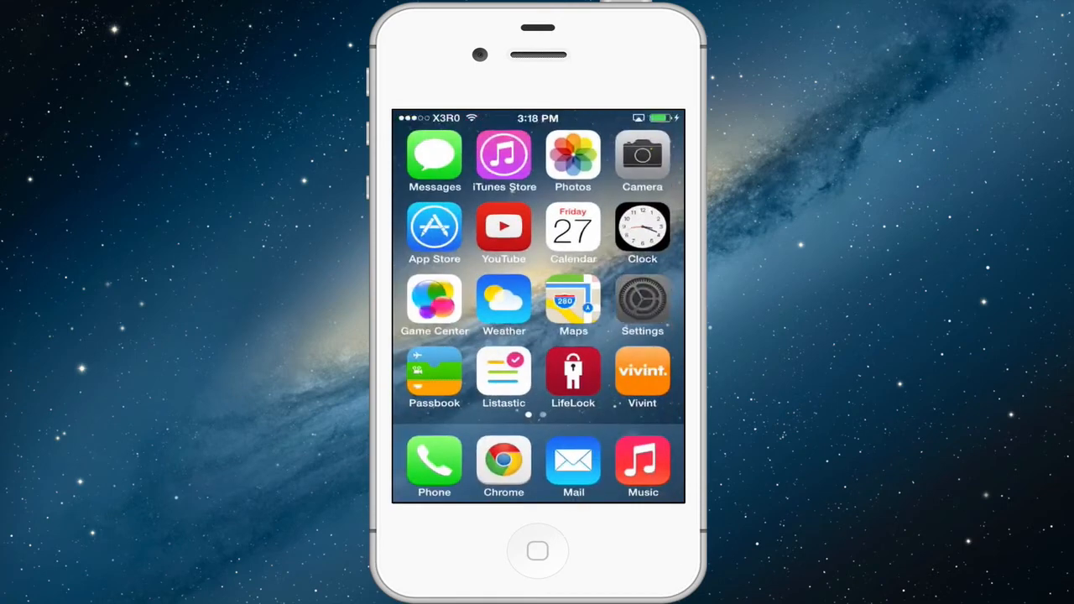